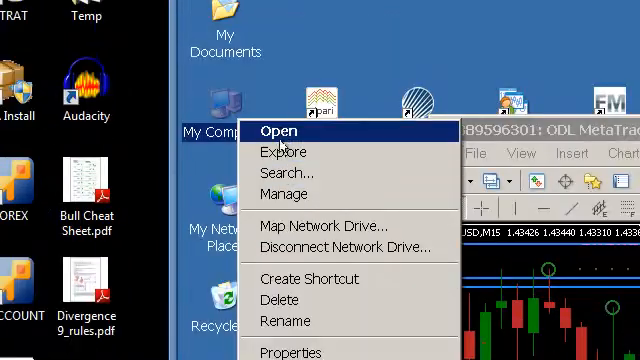
mouse_move(274, 130)
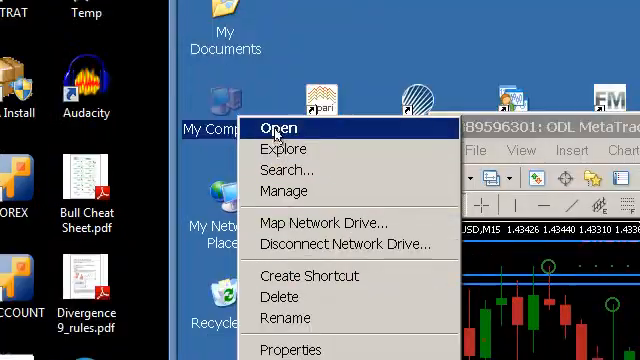
mouse_move(292, 248)
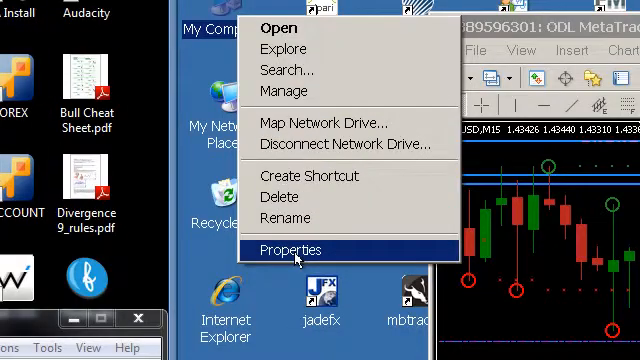
Reach the Settings page of Display Properties via the desktop's right-click Properties
click(292, 248)
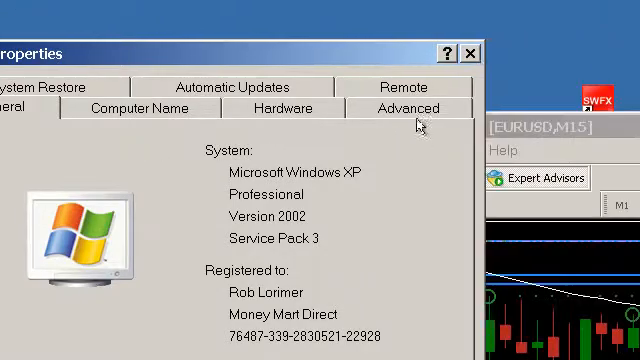
mouse_move(160, 108)
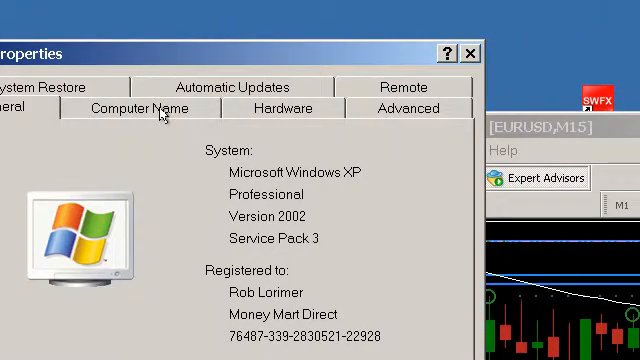
click(468, 52)
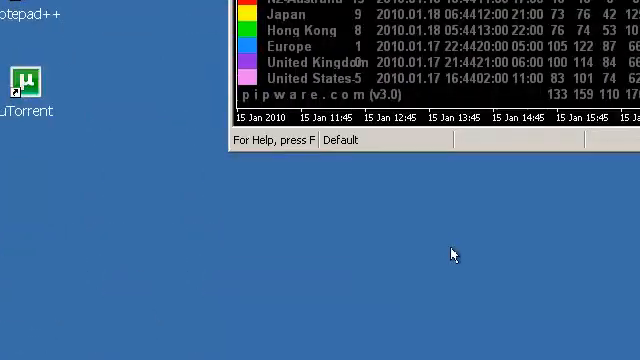
right_click(452, 252)
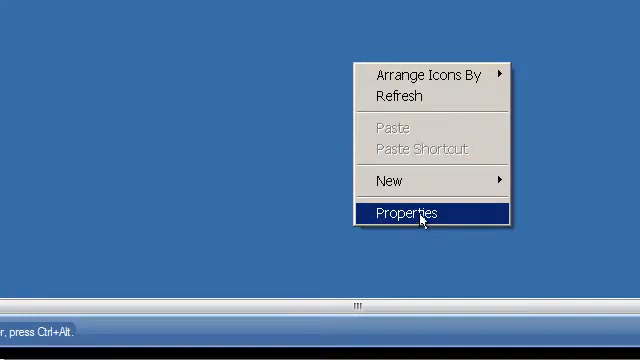
click(408, 212)
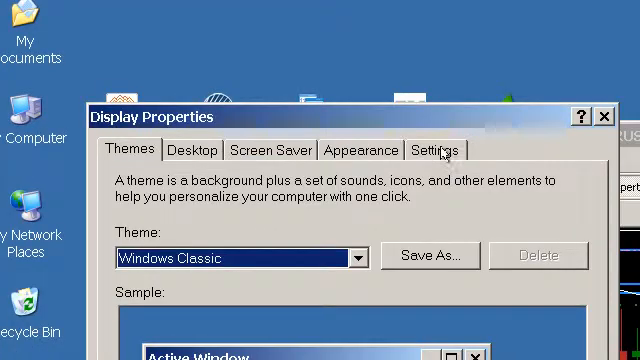
click(436, 148)
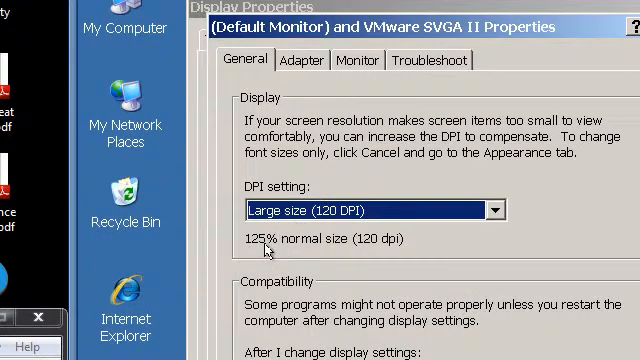
mouse_move(364, 254)
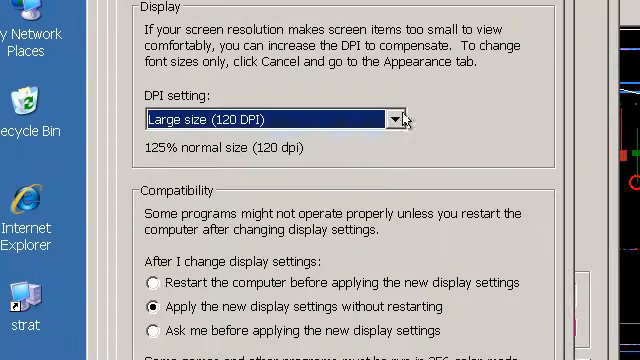
Pick Normal size (96 DPI) from the DPI list and confirm with OK
click(394, 118)
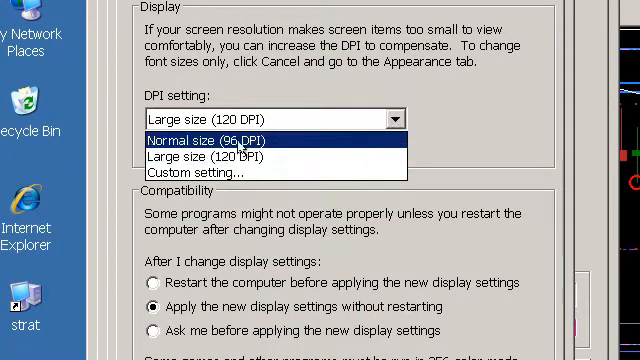
click(208, 140)
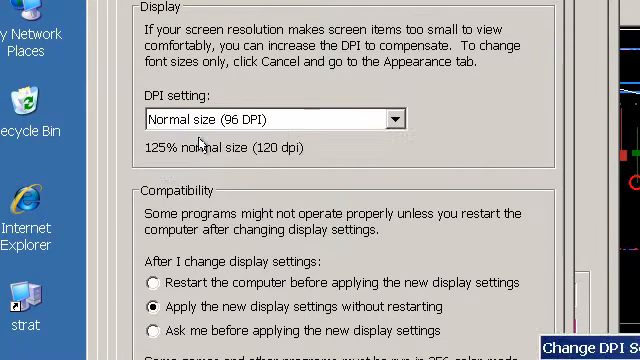
scroll(down, 3)
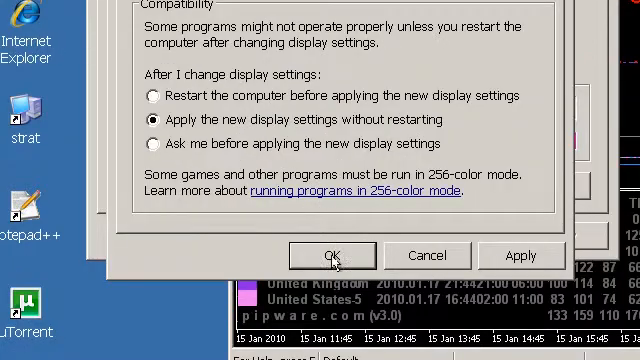
click(332, 256)
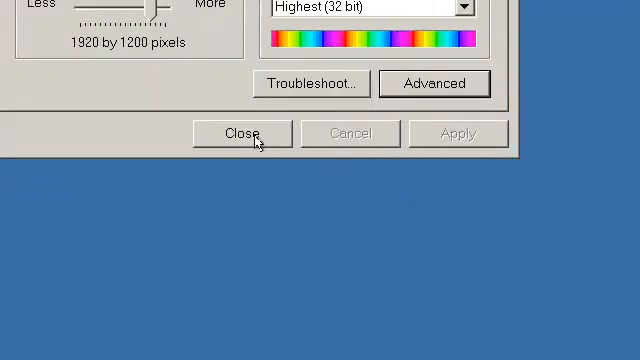
Close Display Properties, accept the restart, and log back into the user account
click(252, 132)
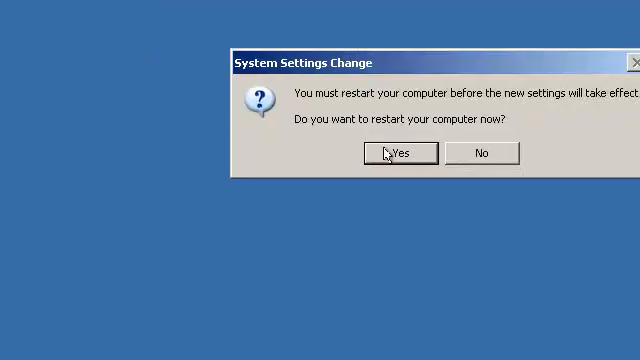
click(396, 152)
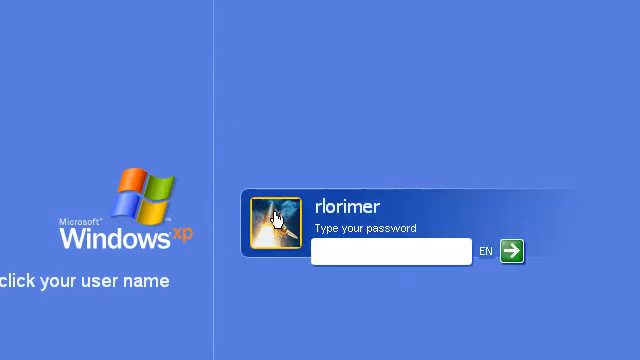
click(520, 252)
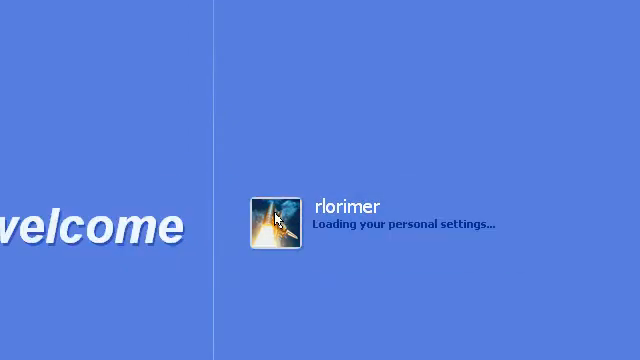